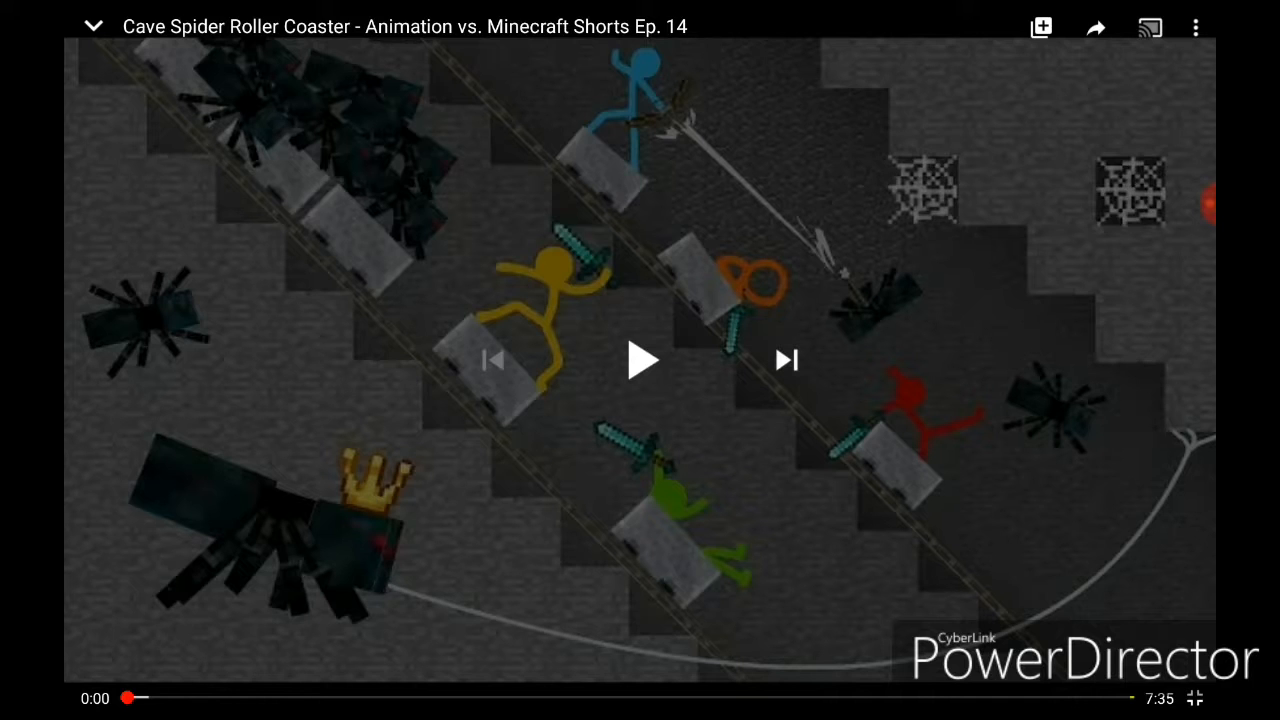
pyautogui.click(640, 360)
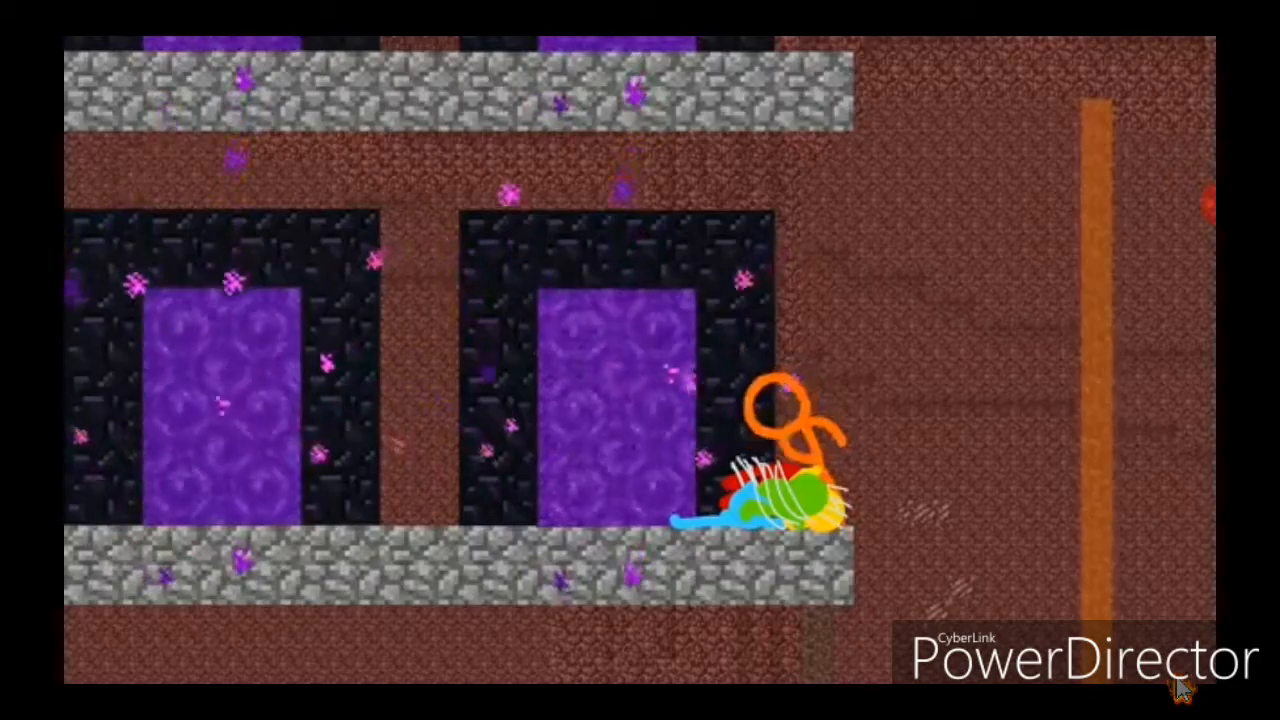
pyautogui.click(640, 360)
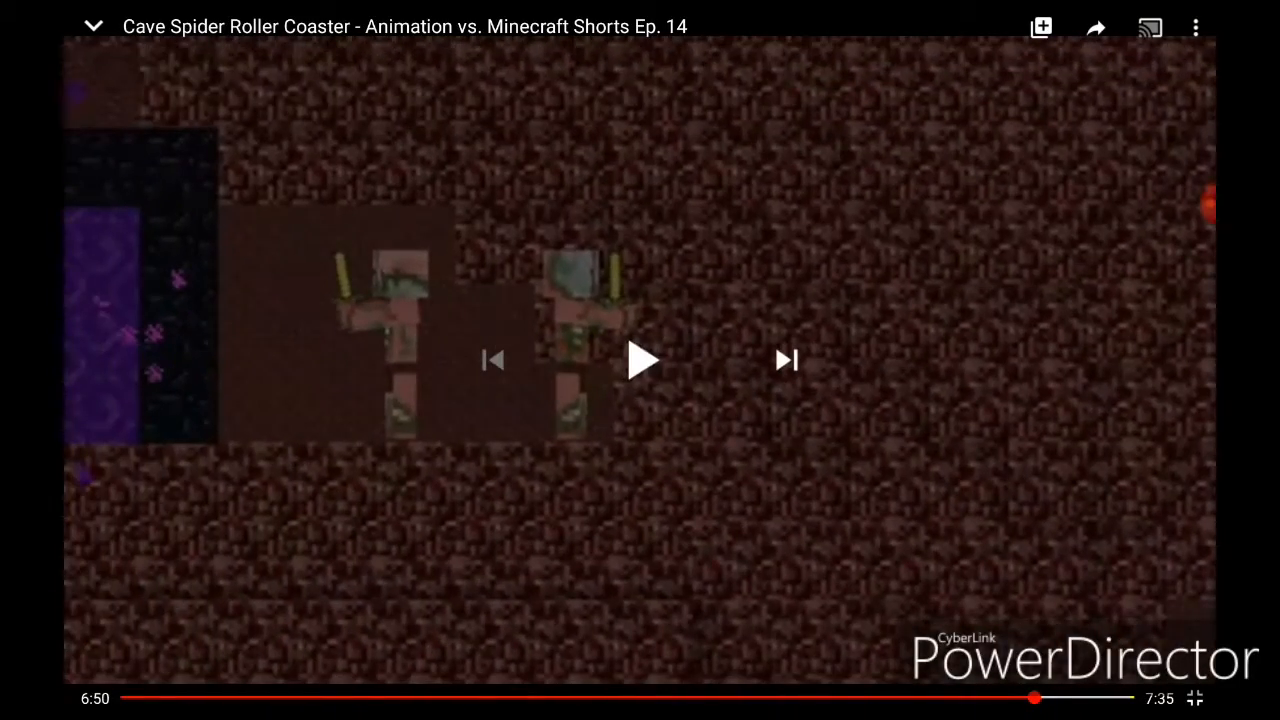
pyautogui.click(640, 360)
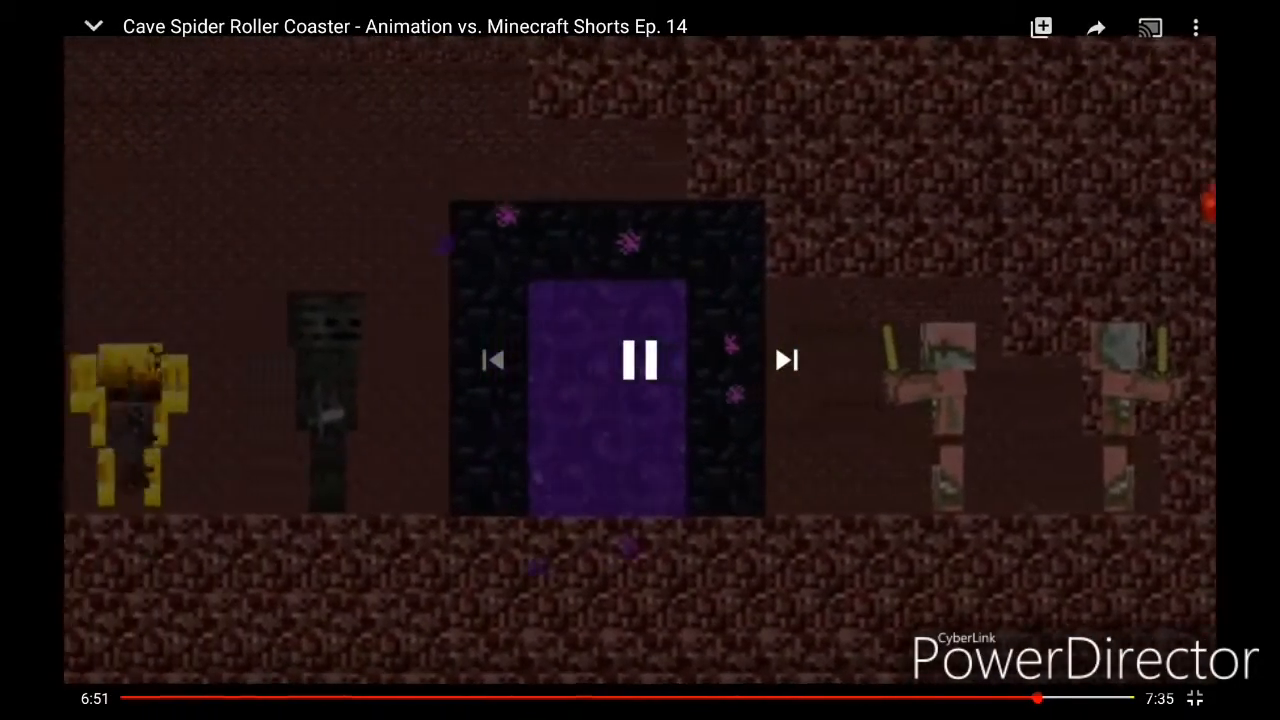
pyautogui.click(640, 360)
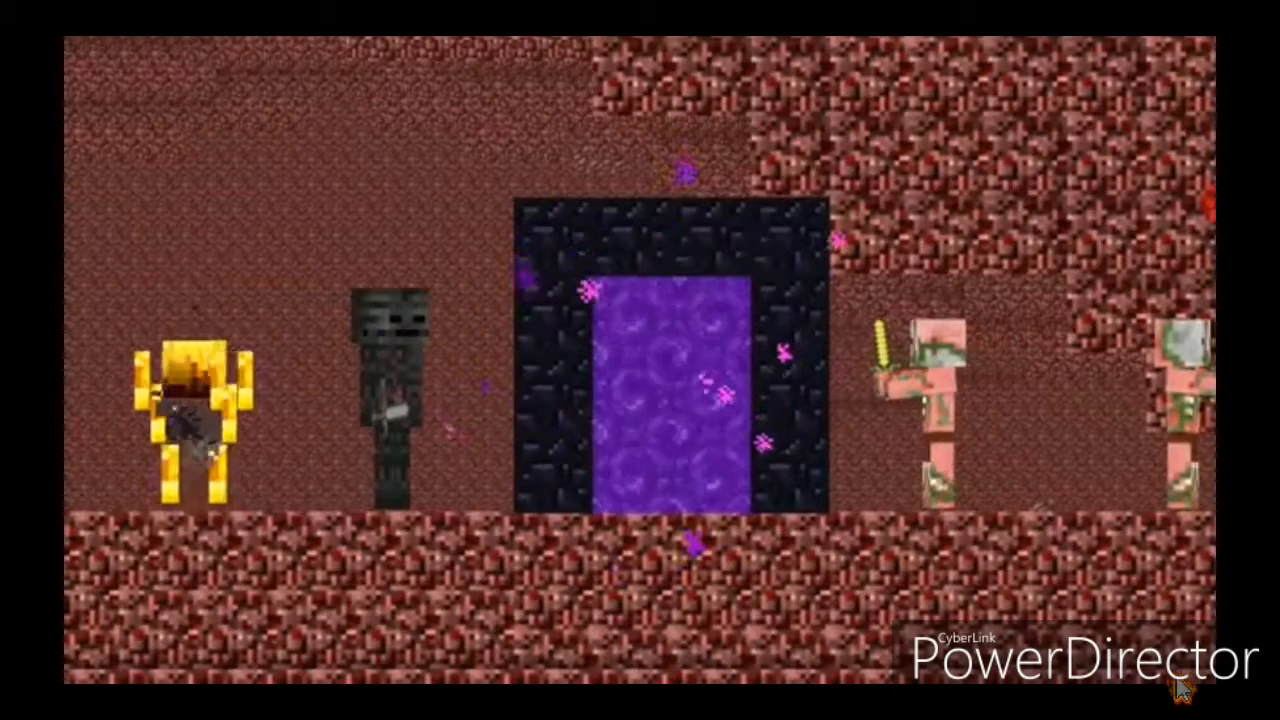